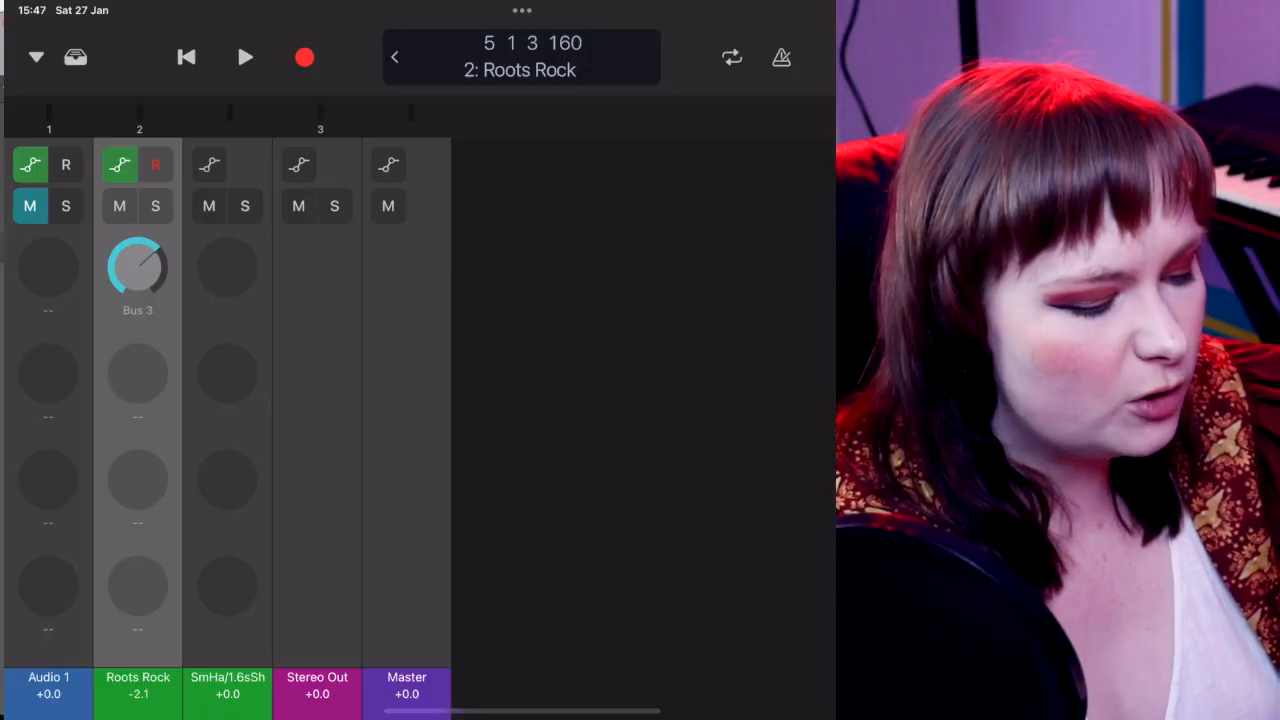
- Adjust the Roots Rock Bus 3 send knob down and up, settling near -15.2 dB
left_click_drag(138, 267, 120, 290)
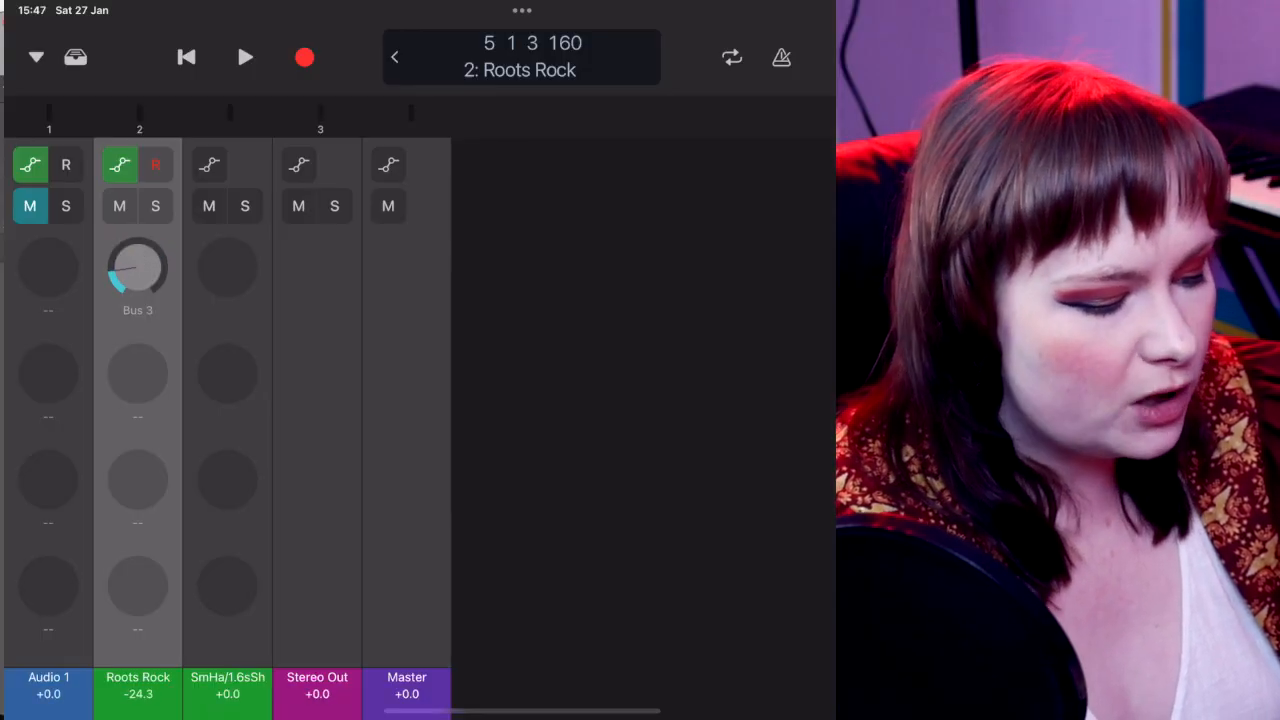
left_click_drag(137, 267, 150, 250)
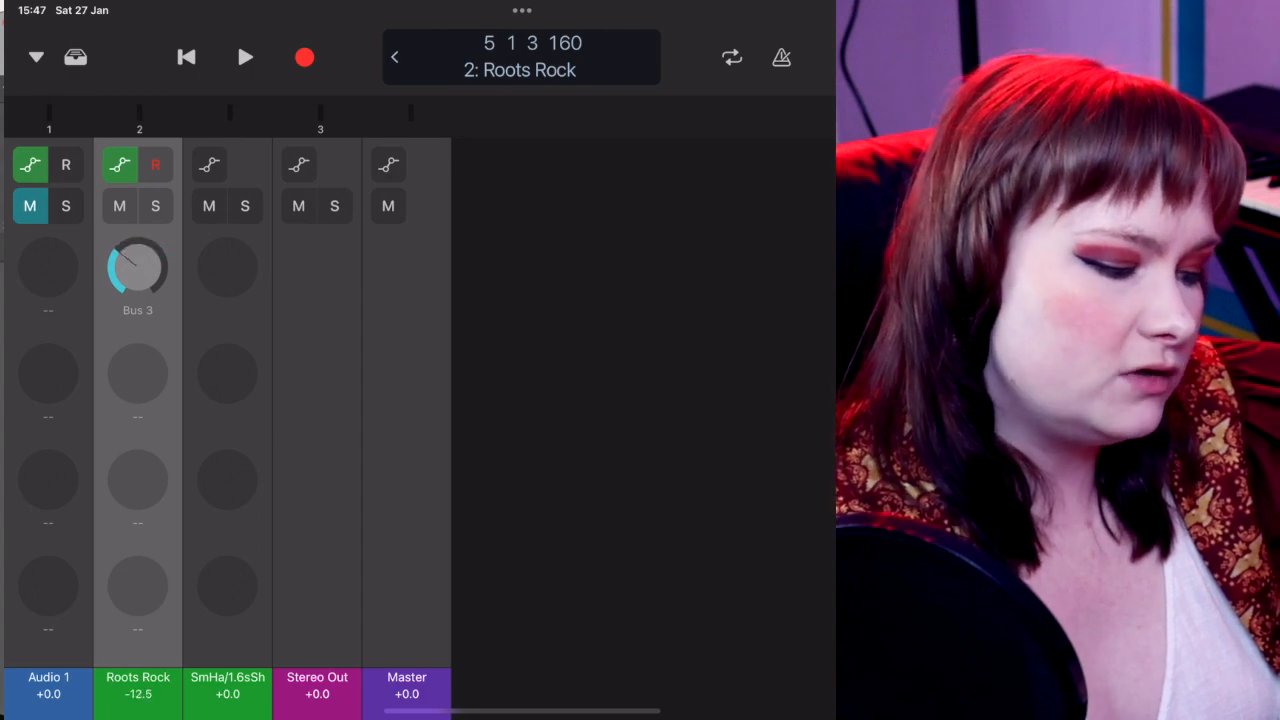
left_click_drag(137, 267, 150, 245)
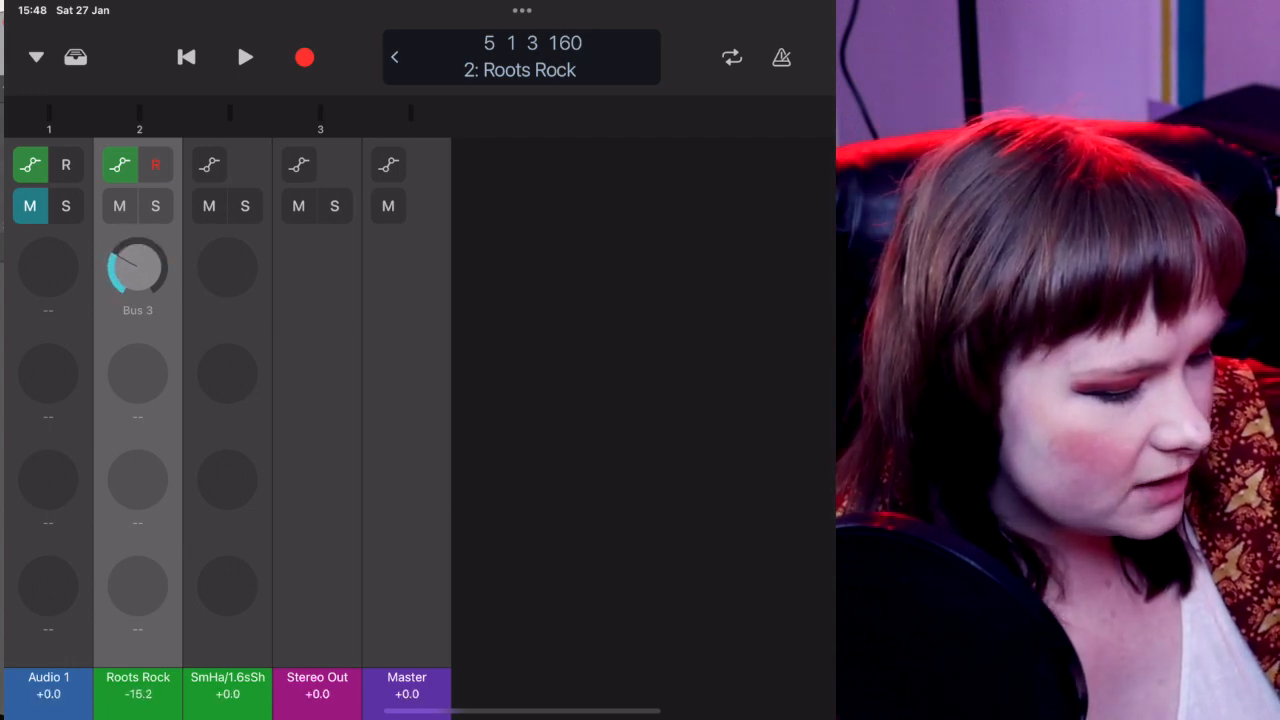
left_click_drag(137, 267, 137, 300)
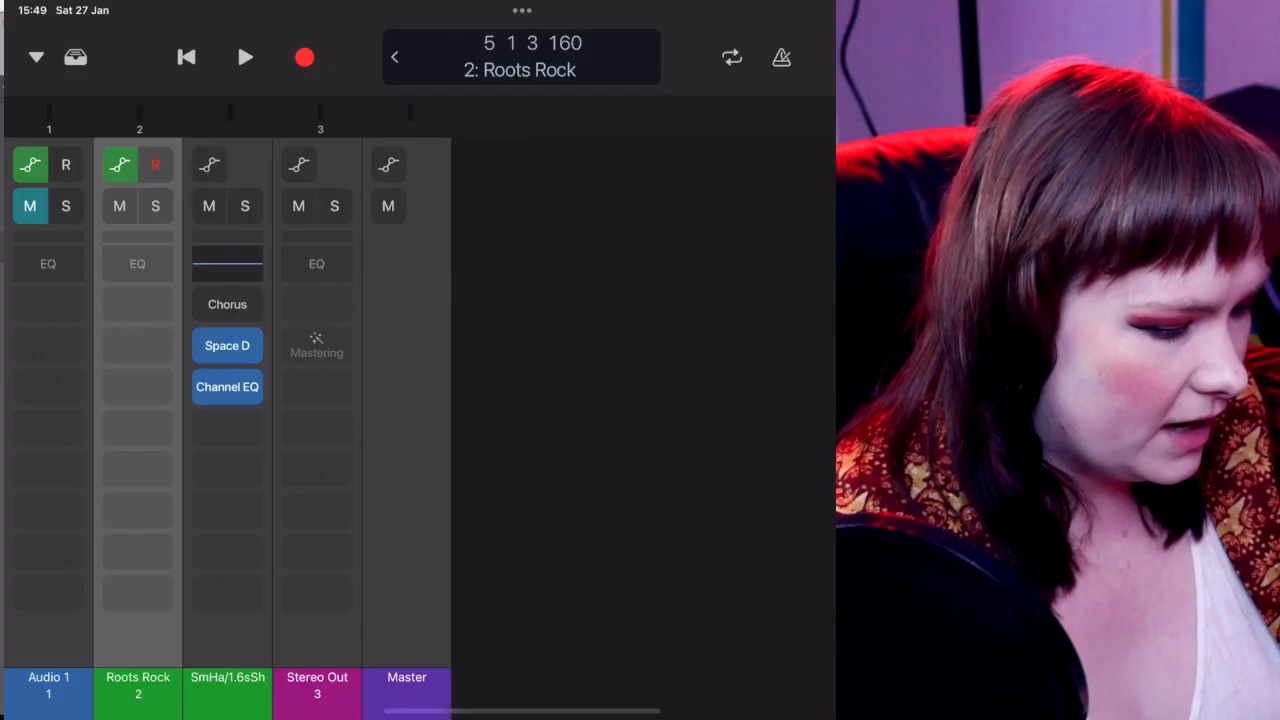
- From an empty Roots Rock effect slot, check Channel EQ, then browse Audio Units vendors
left_click(227, 262)
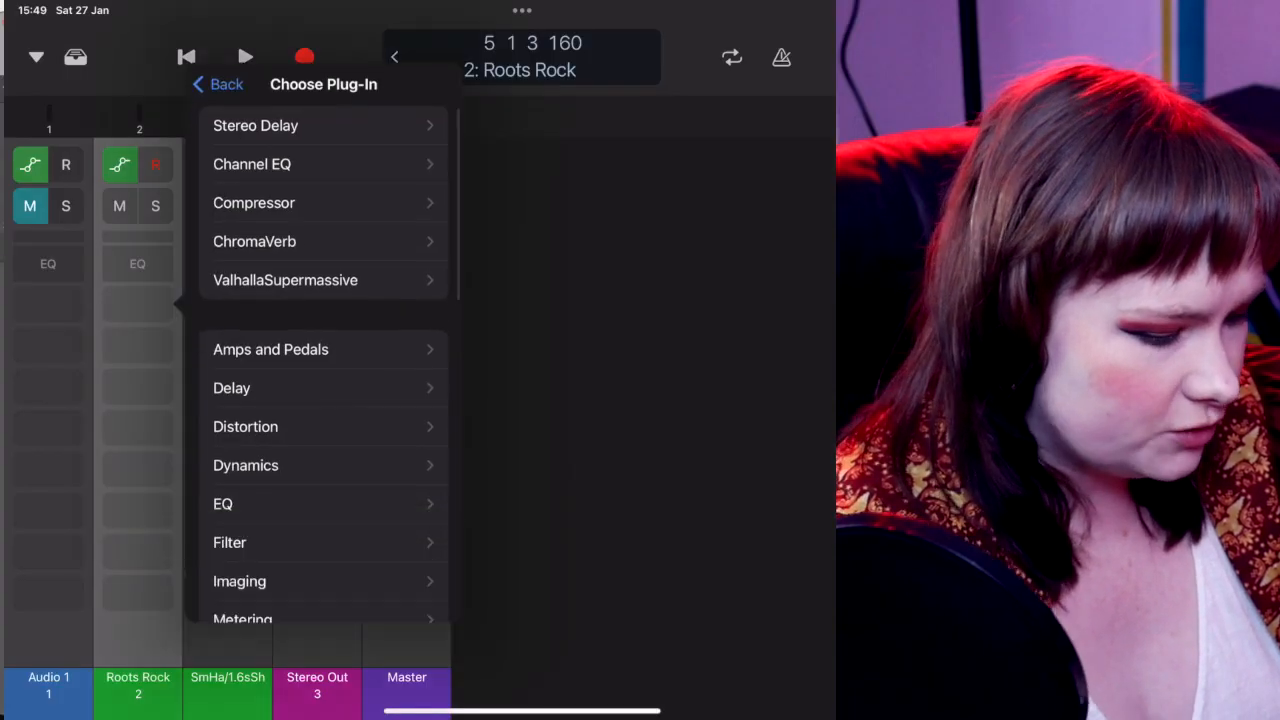
left_click(252, 163)
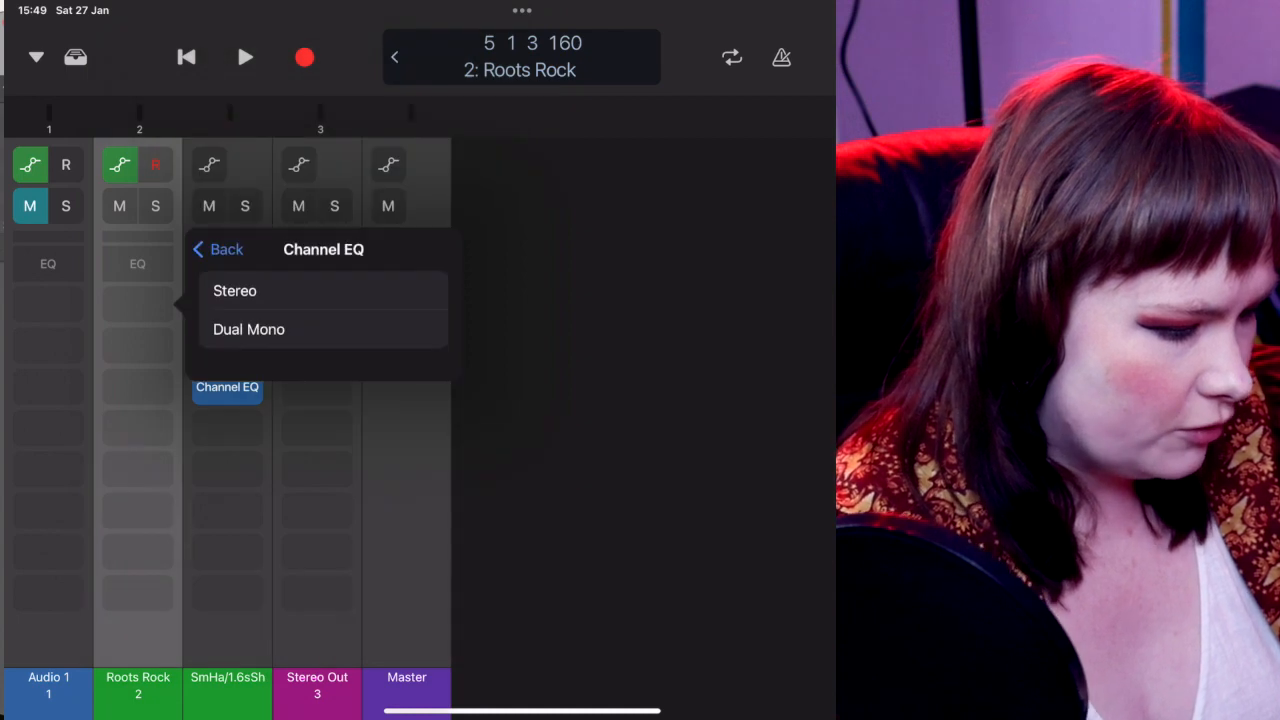
left_click(217, 249)
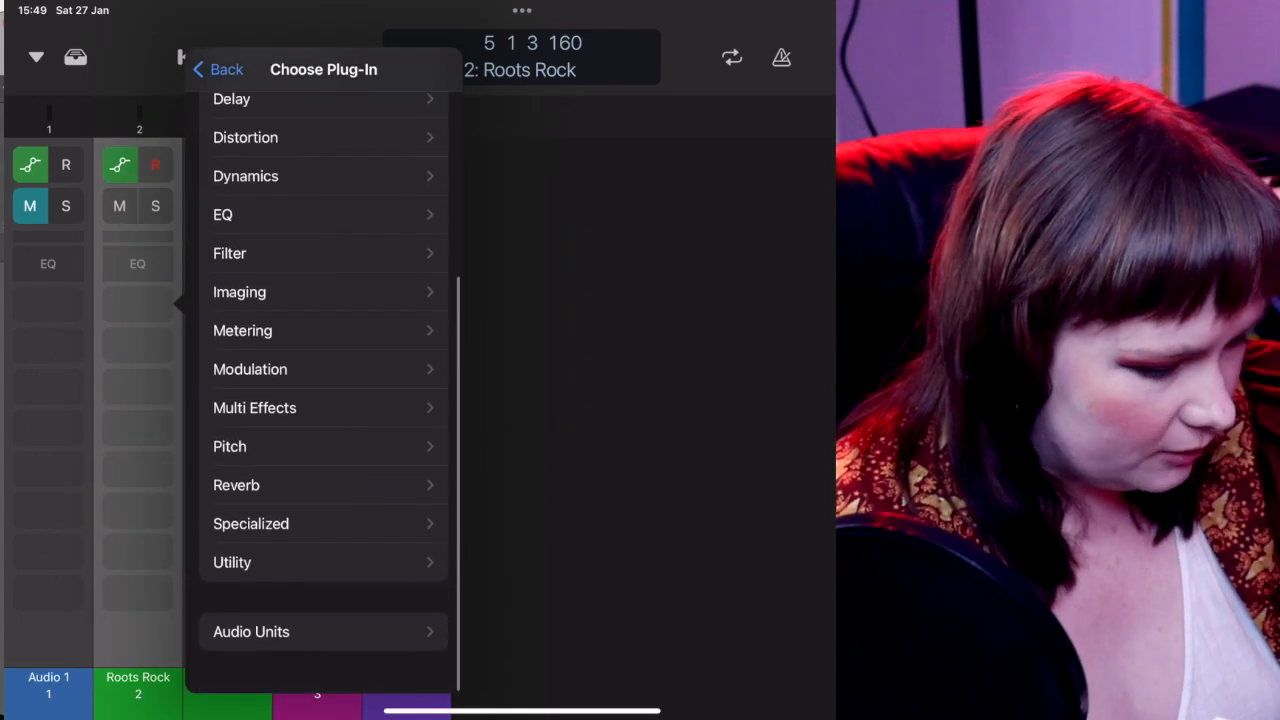
left_click(251, 631)
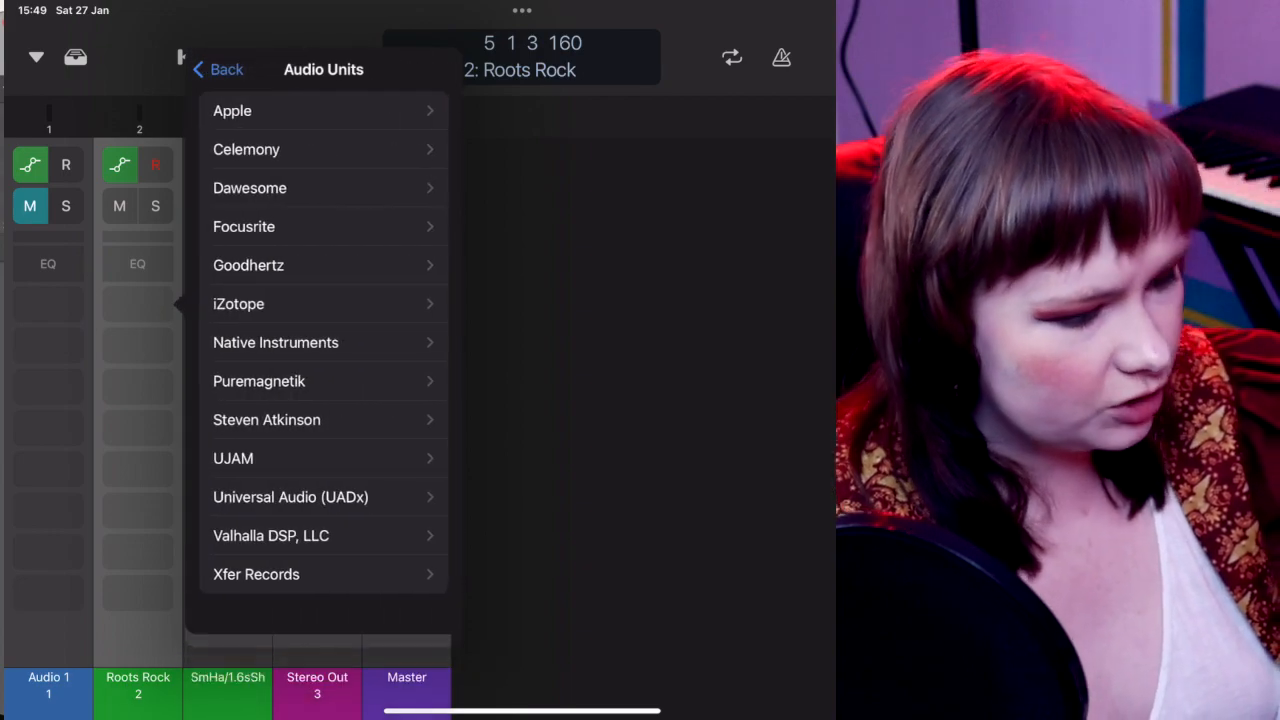